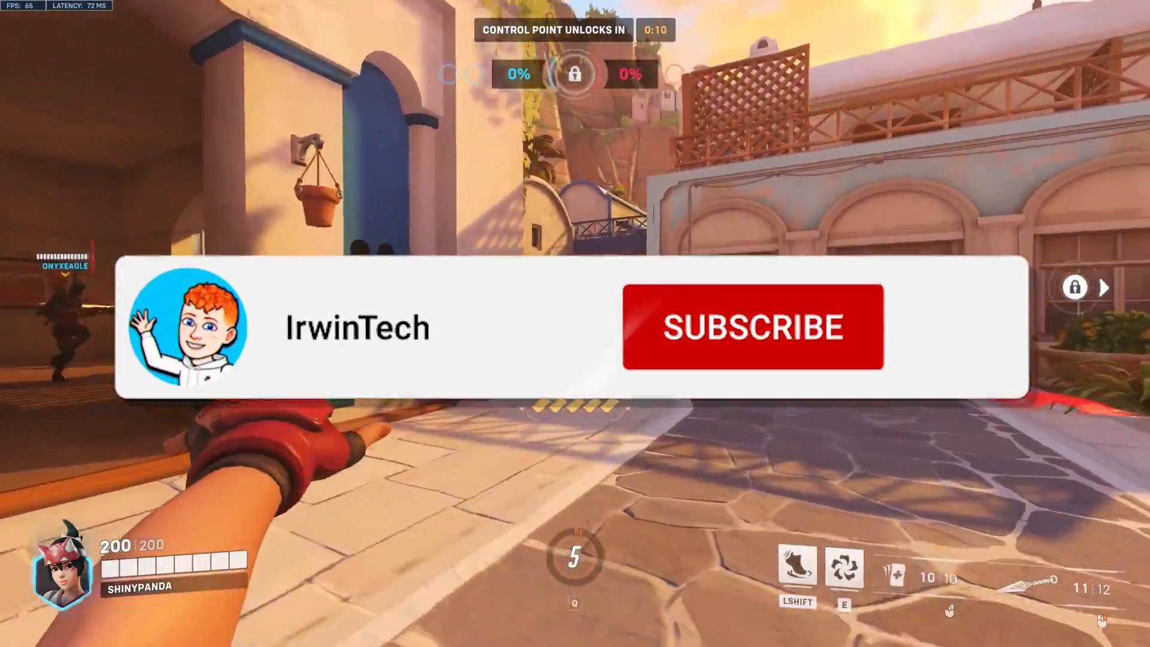
# Step: Start the AppOnFly free trial and launch the cloud Windows machine
pyautogui.click(752, 327)
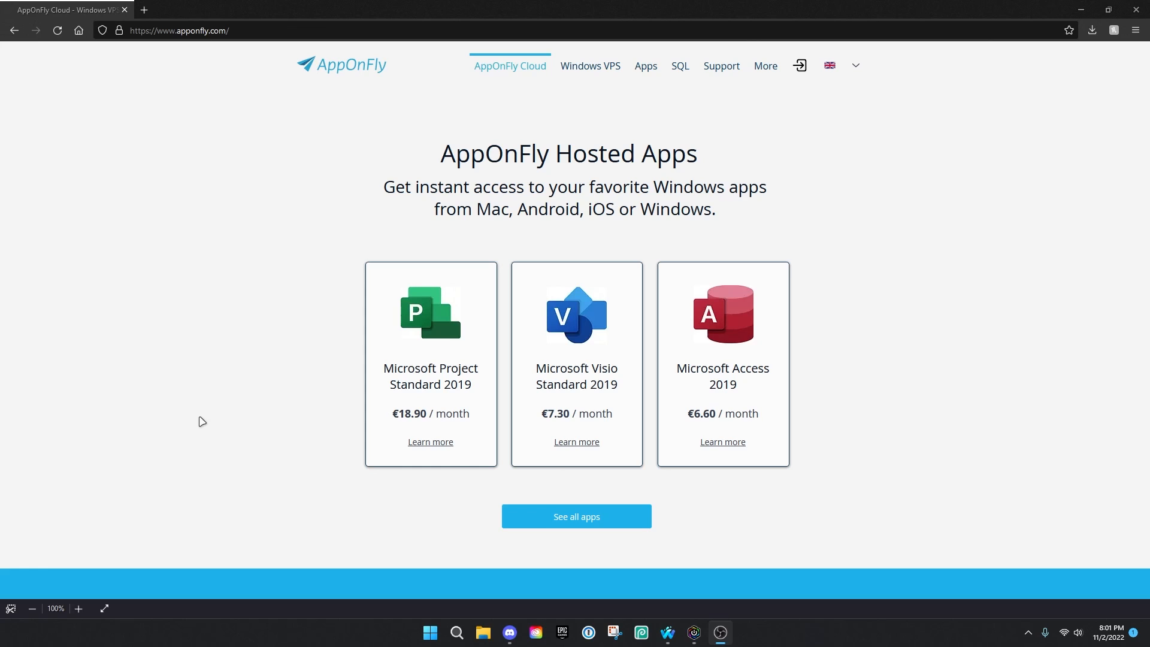
pyautogui.scroll(-3)
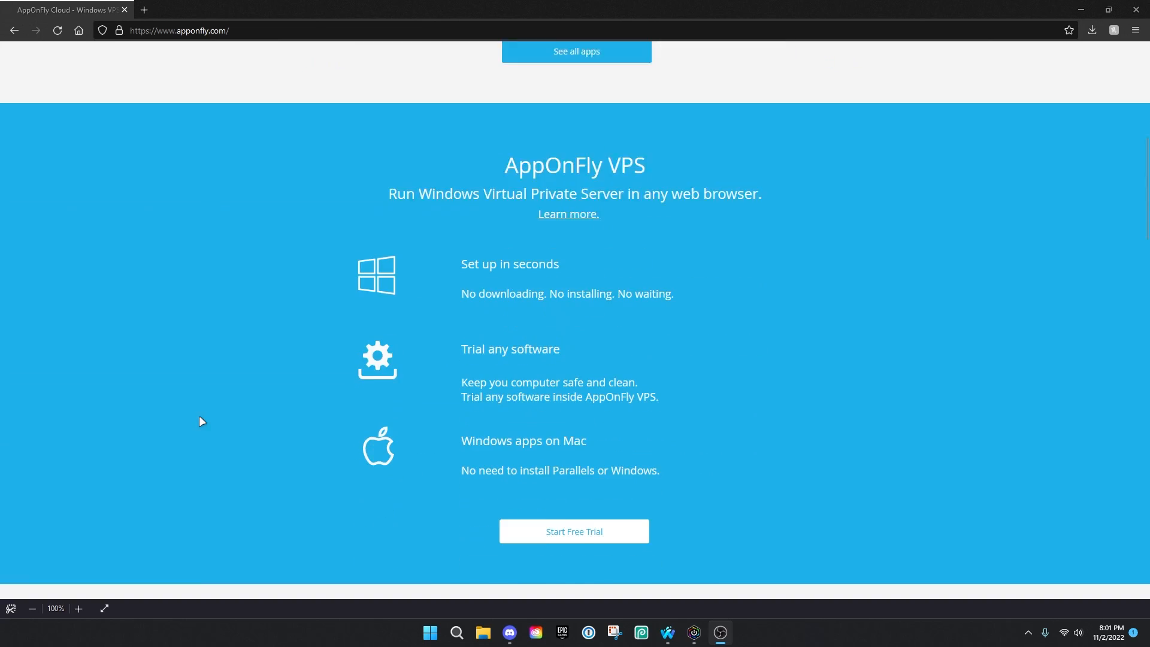
pyautogui.click(574, 531)
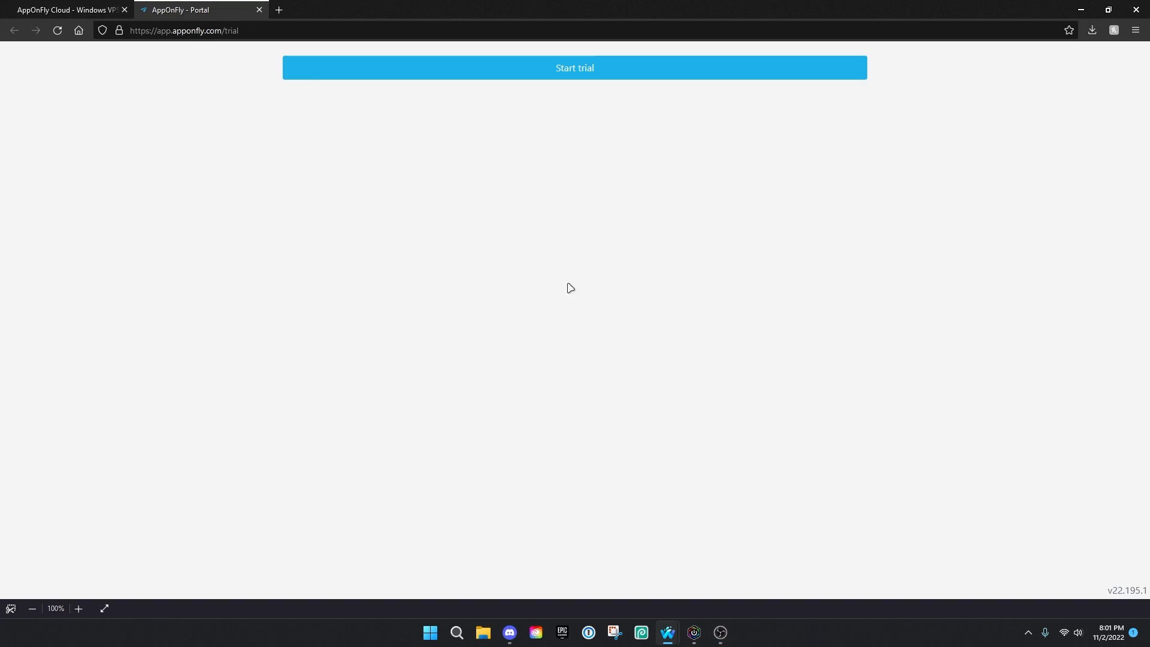
pyautogui.click(574, 68)
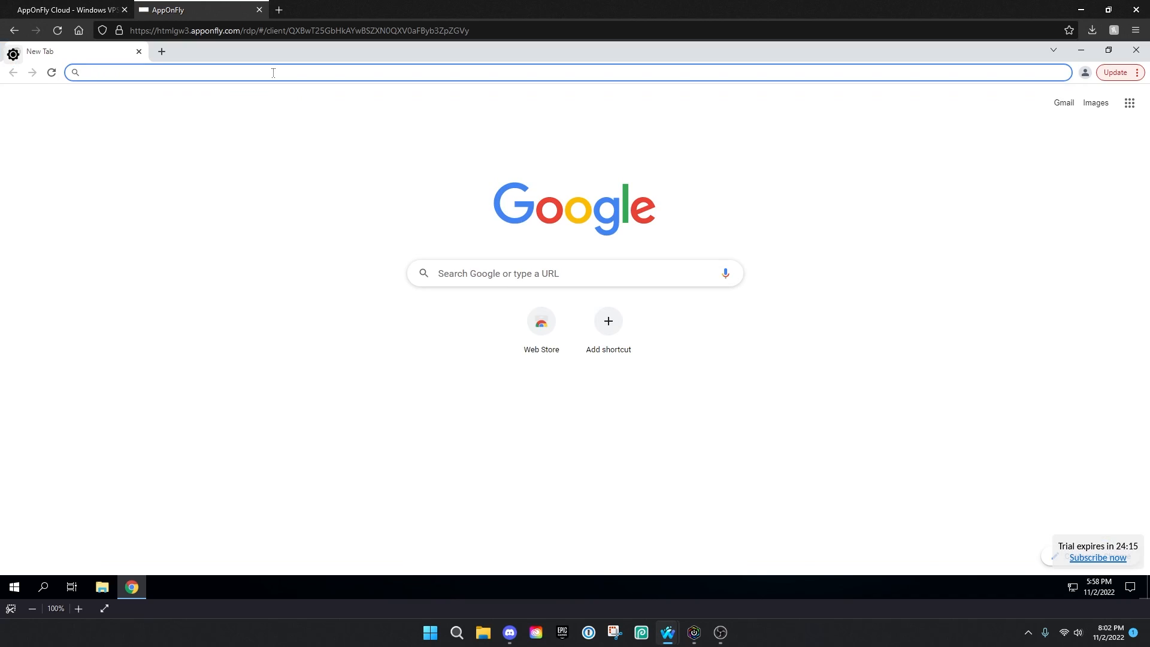
# Step: Search Google for 'roblox studio download', switch the page to English and accept cookies
pyautogui.write('roblox stud')
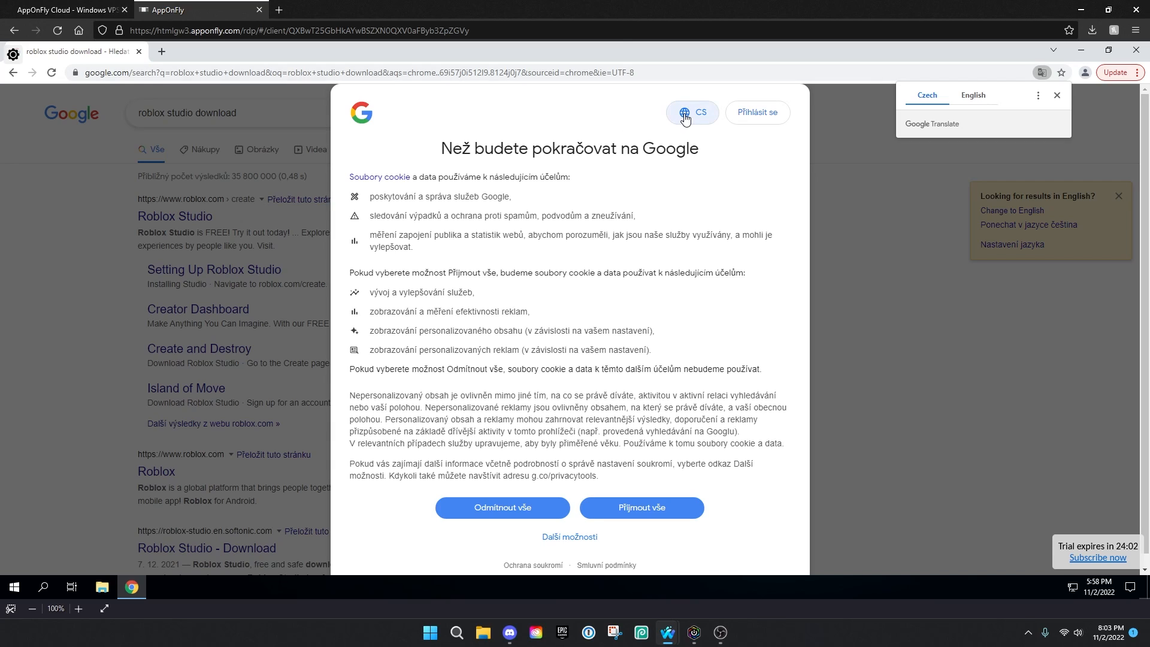
pyautogui.click(691, 112)
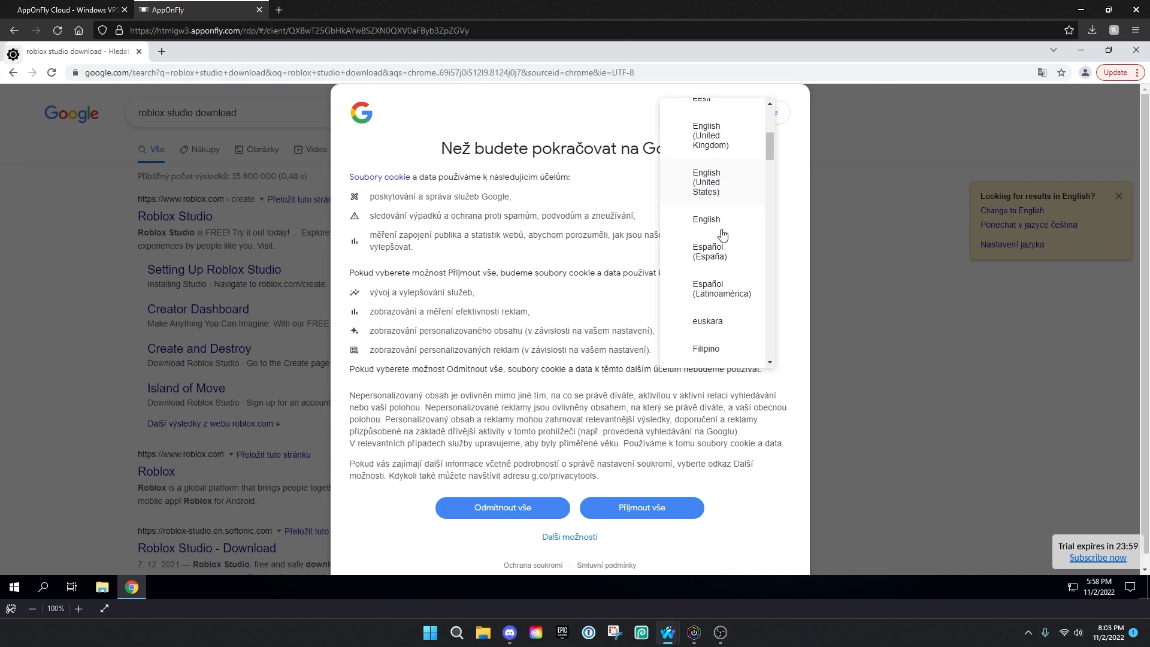
pyautogui.click(705, 219)
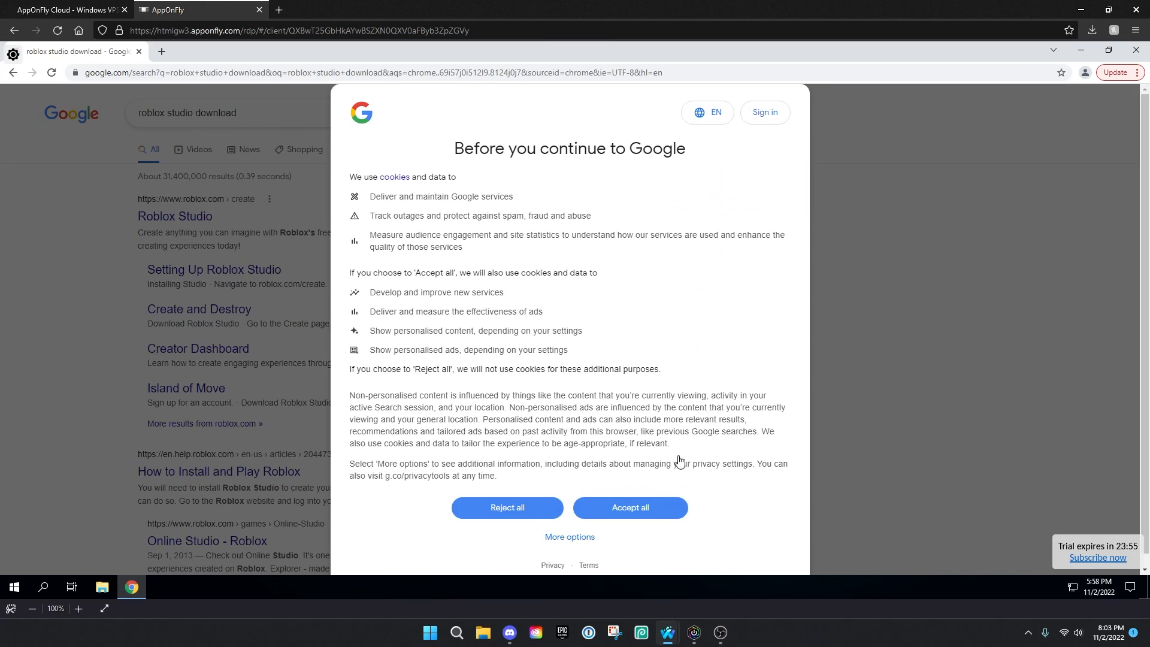
pyautogui.click(629, 507)
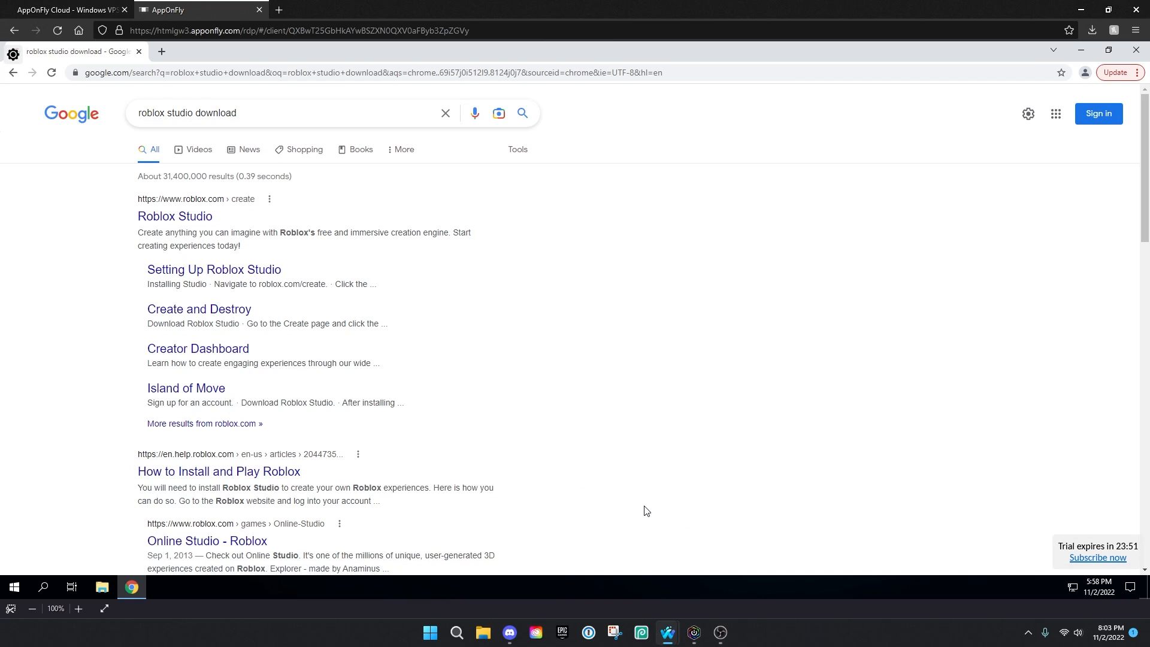
pyautogui.moveTo(209, 221)
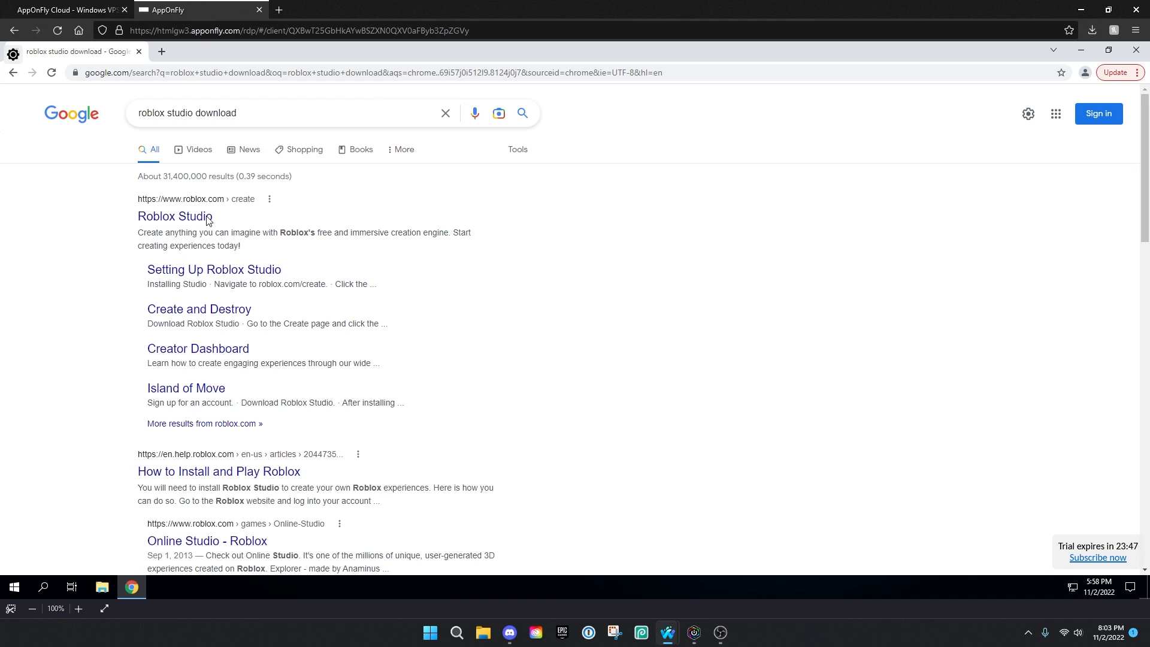
# Step: Open the Roblox Studio page, accept its cookies, and download the Studio installer
pyautogui.click(174, 216)
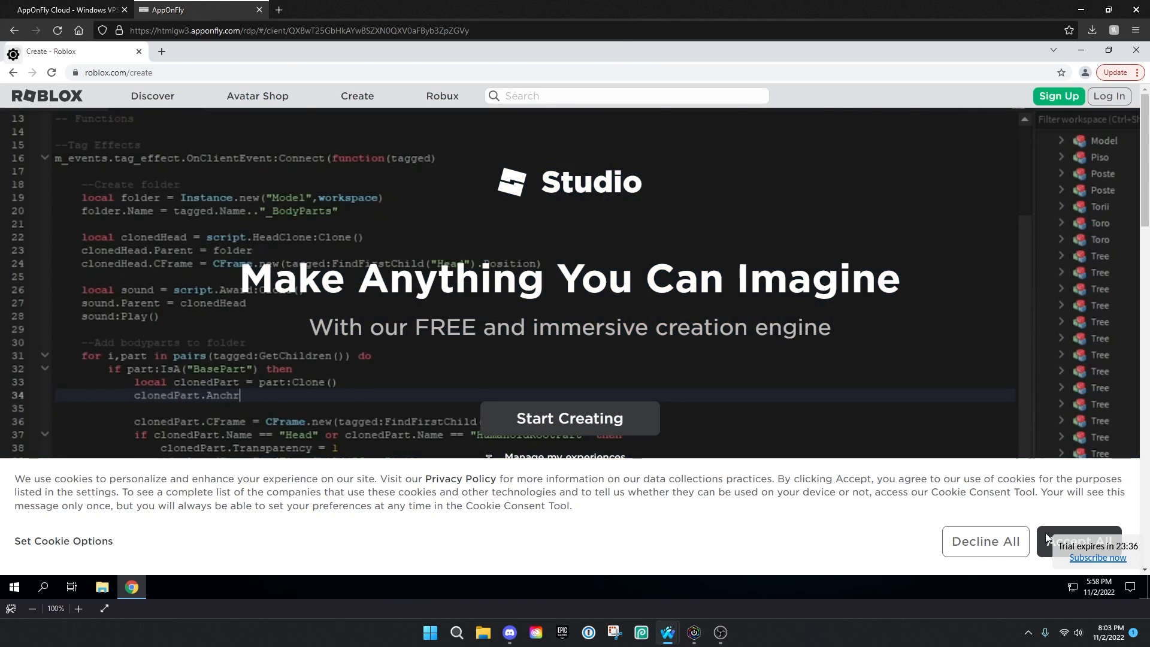
pyautogui.click(1079, 540)
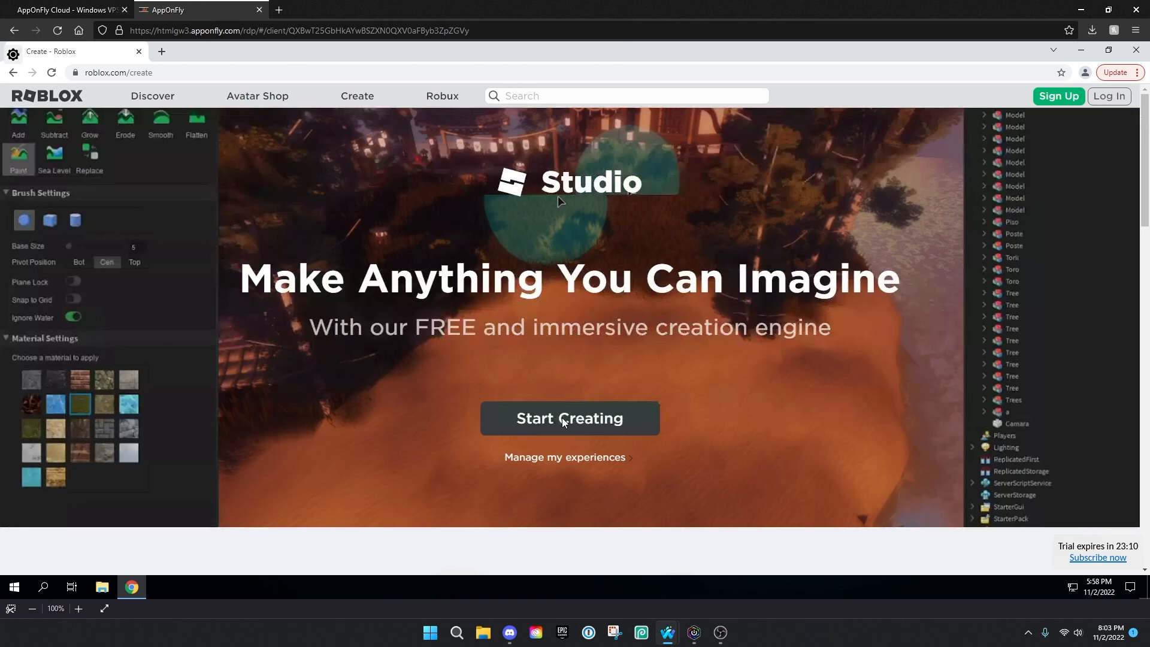
pyautogui.scroll(-3)
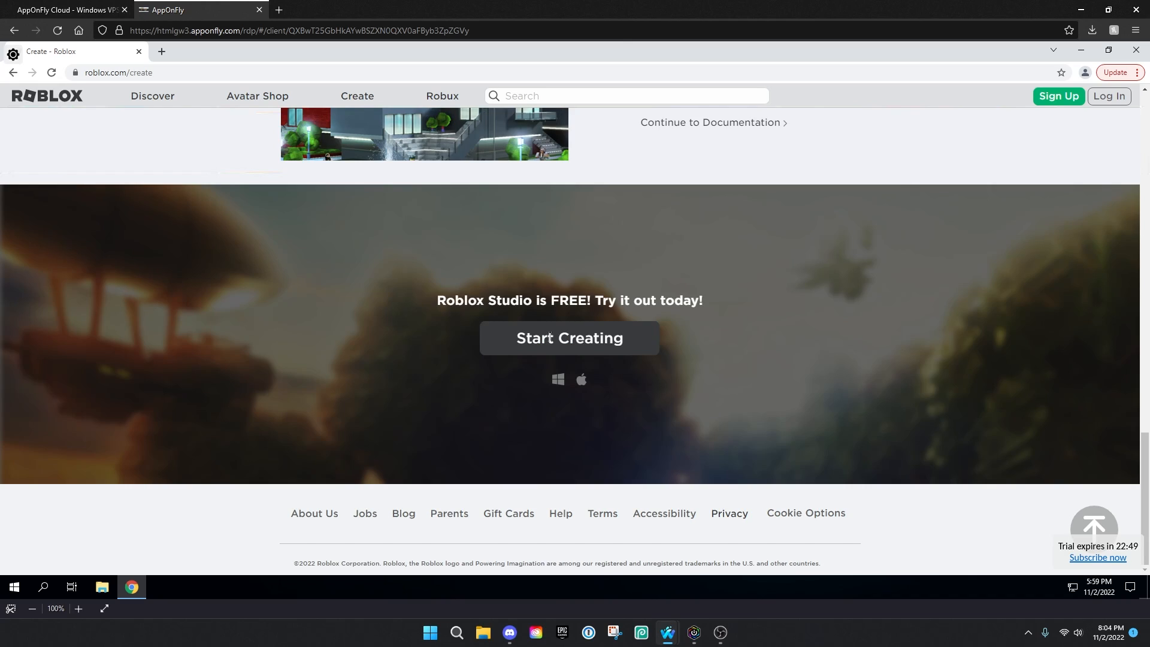
pyautogui.click(569, 337)
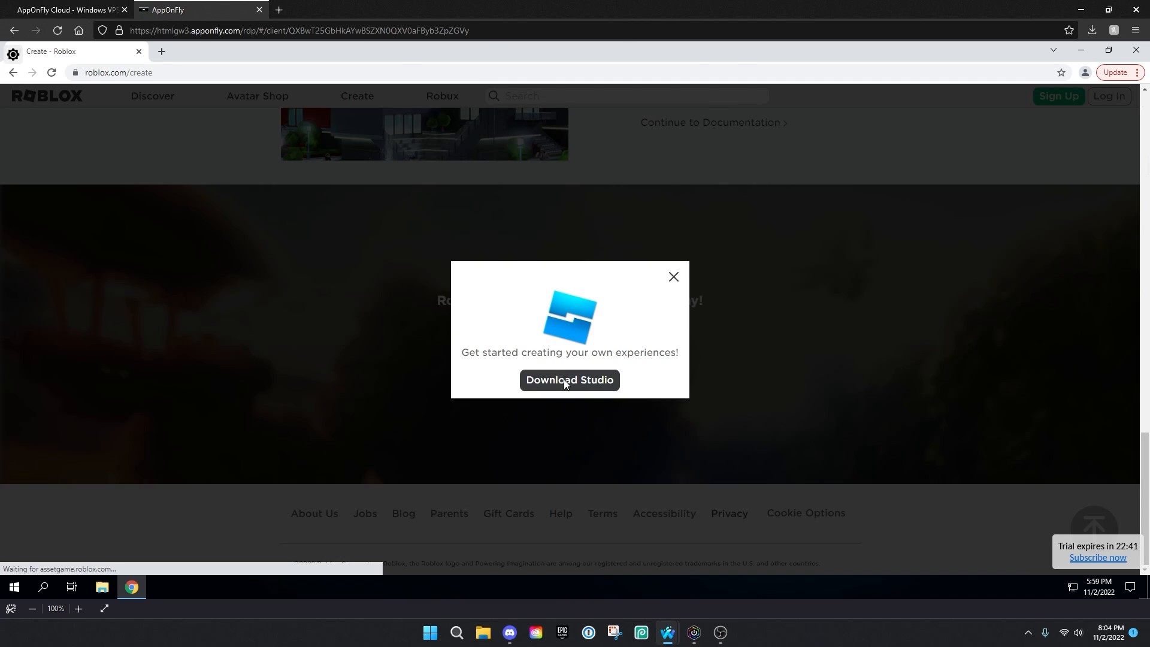
pyautogui.click(569, 380)
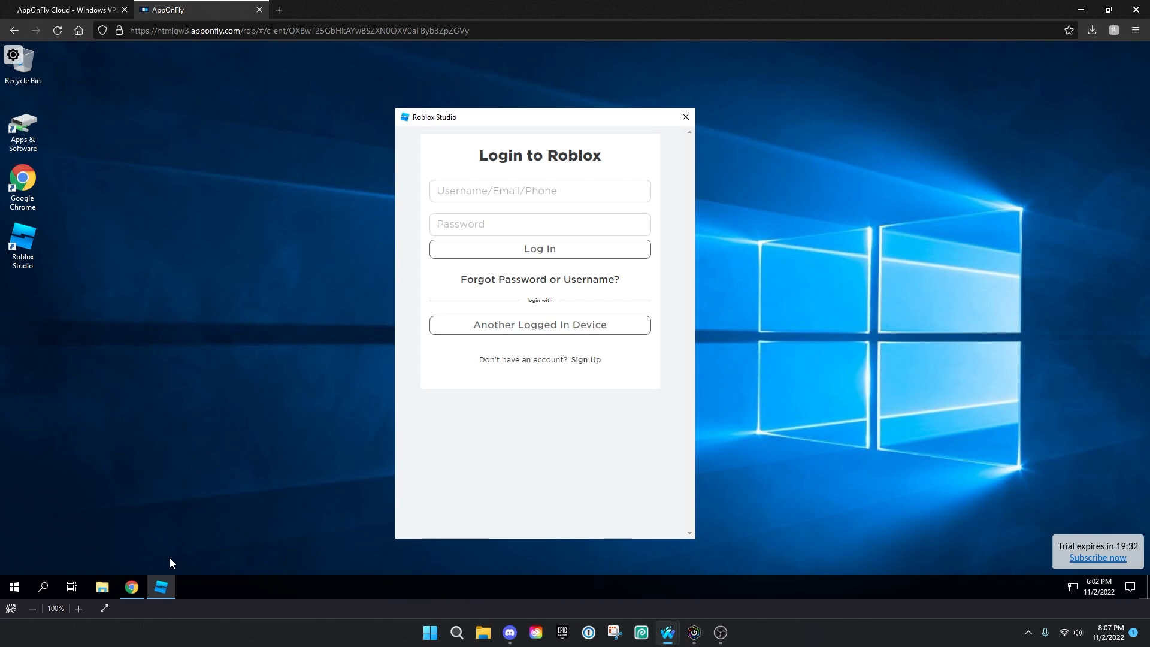
pyautogui.moveTo(401, 324)
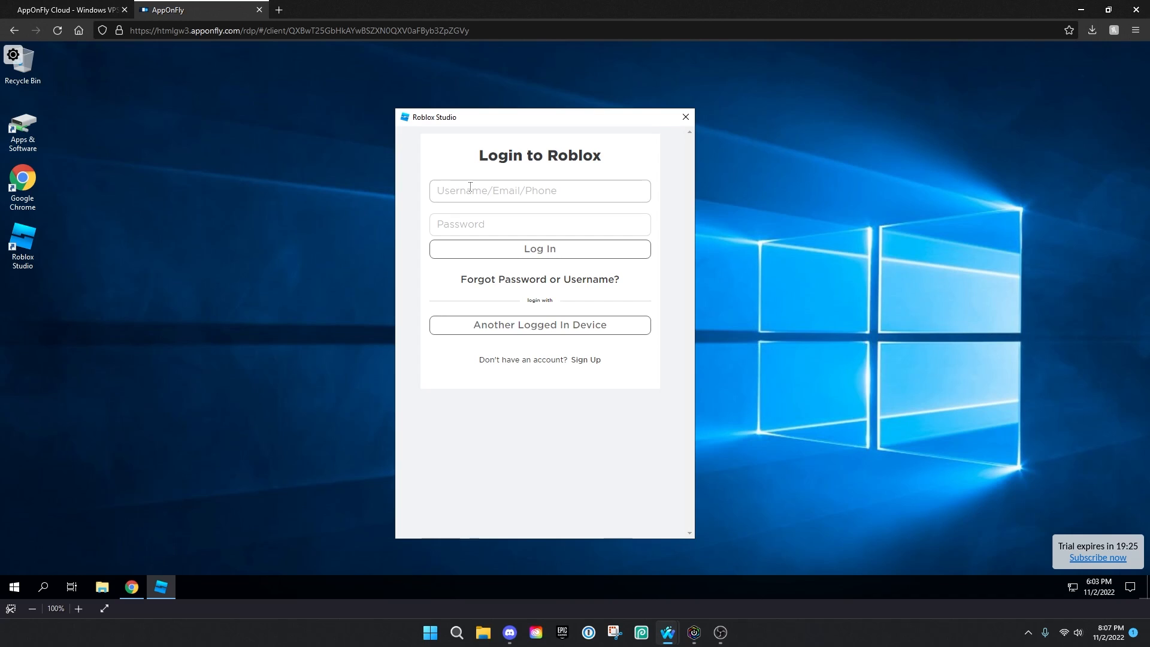
# Step: Enter the Roblox account username and log in to Roblox Studio
pyautogui.click(539, 190)
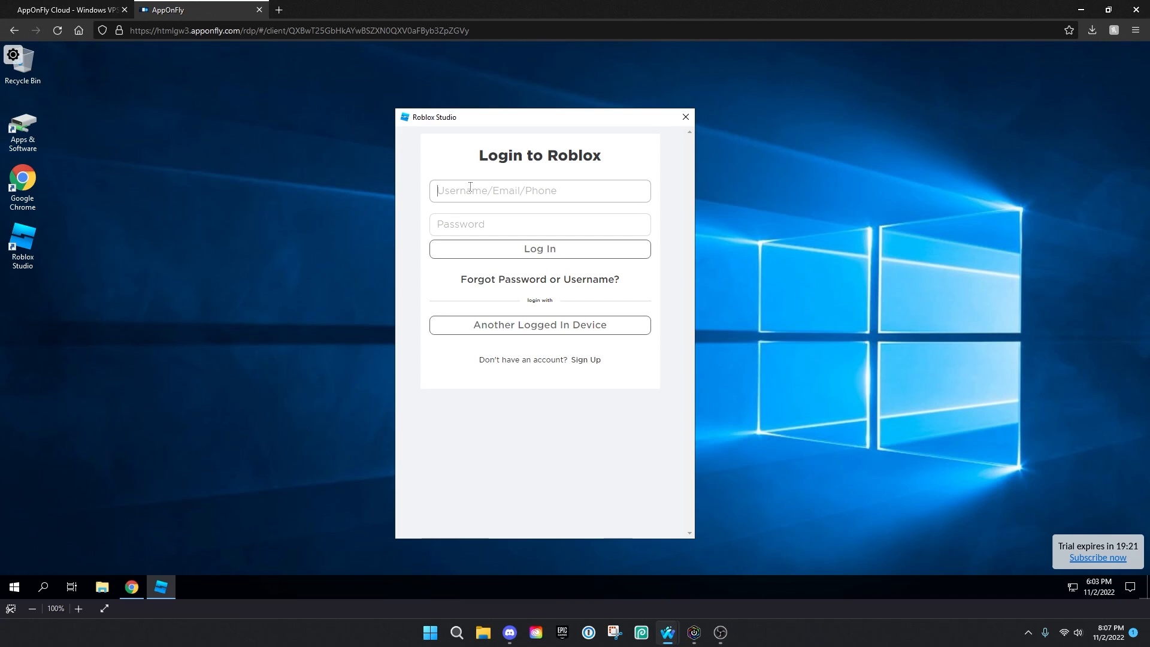
pyautogui.click(539, 248)
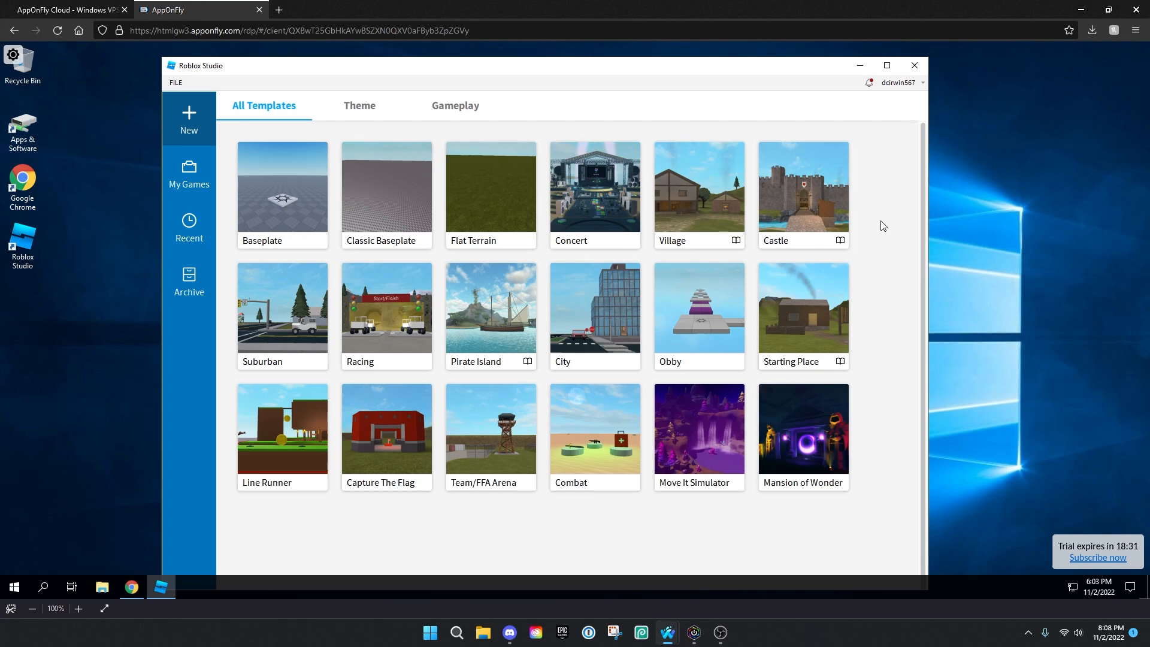